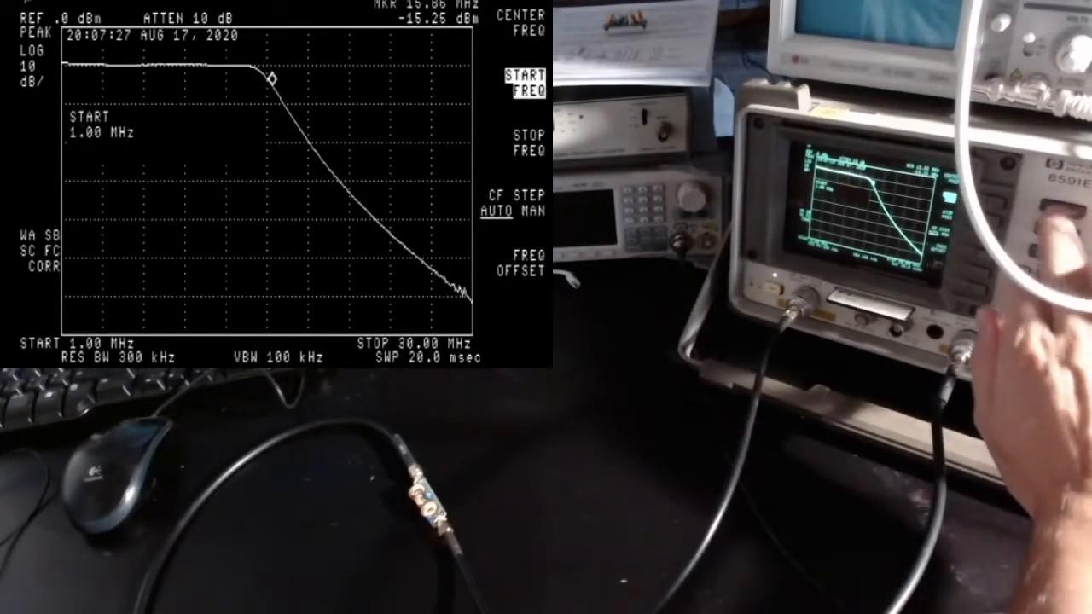
# Step: Make the 30.00 MHz stop frequency the active function for adjustment
pyautogui.click(527, 141)
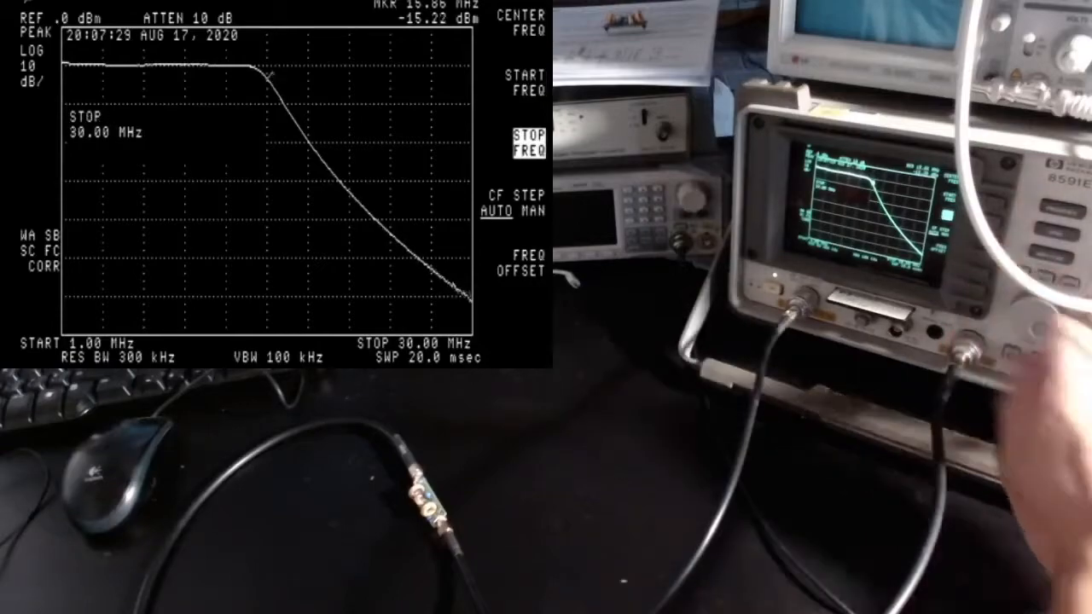